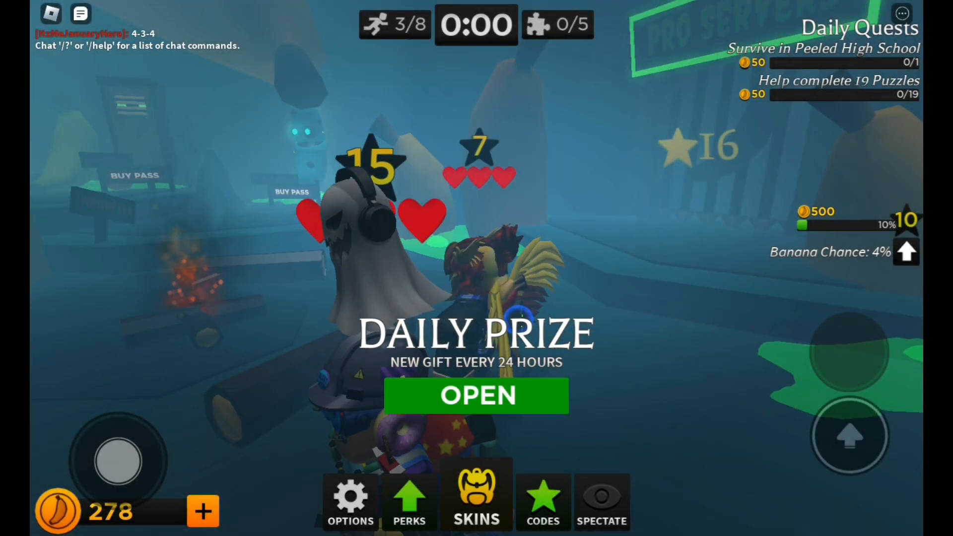
# - Dismiss the round-end screen to reach the intermission with 378 coins
pyautogui.click(476, 395)
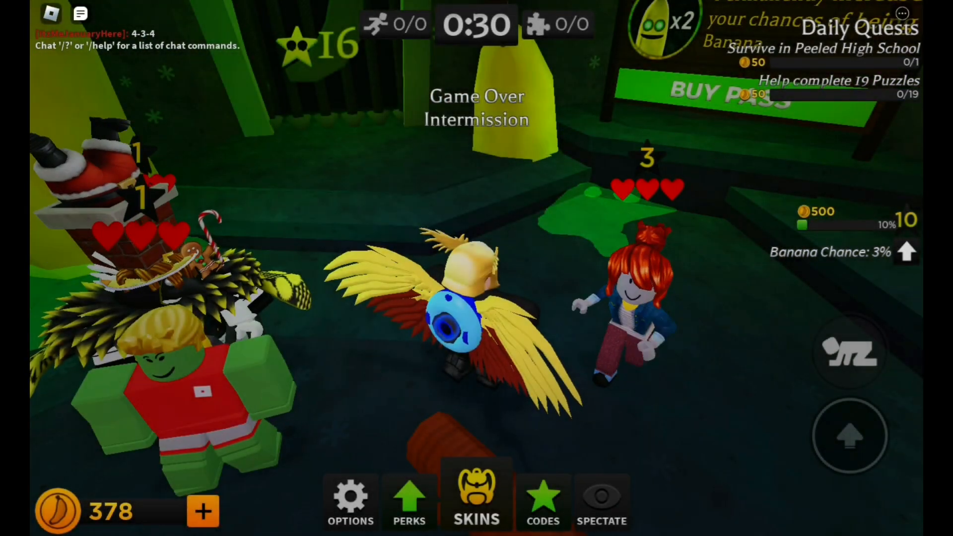
# - Enter the skins shop and decline the Unripe banana purchase prompt, keeping 378 coins
pyautogui.click(477, 502)
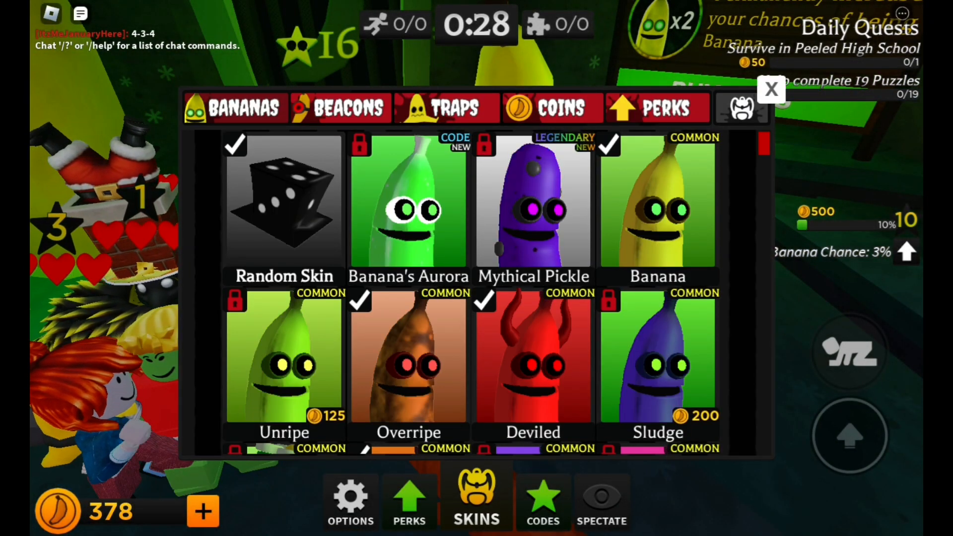
pyautogui.click(283, 359)
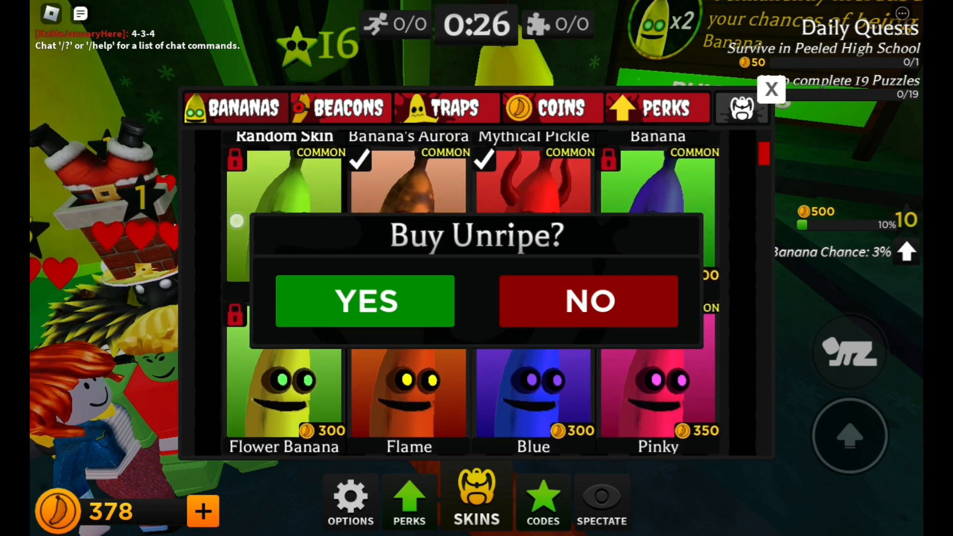
pyautogui.click(588, 302)
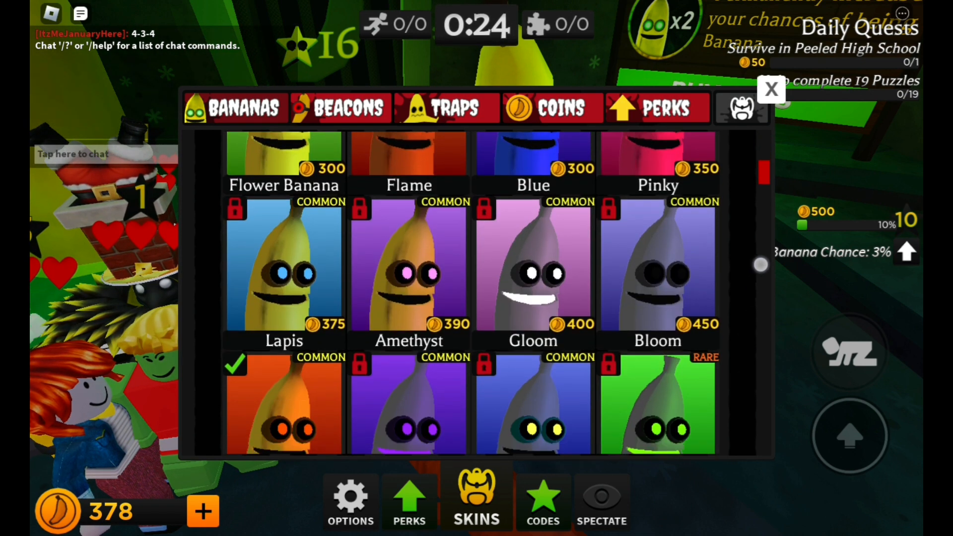
# - Scroll the Bananas skin list down to the rare skins
pyautogui.scroll(-3)
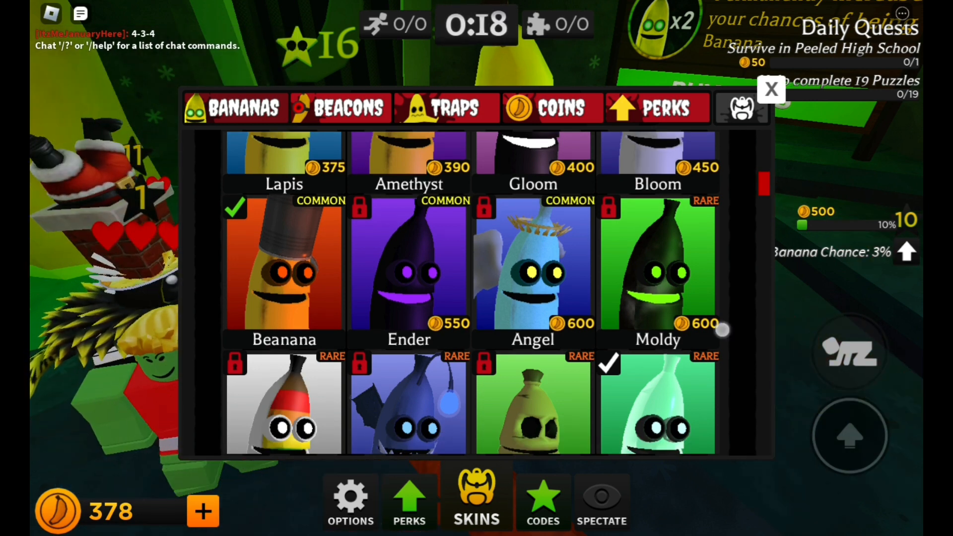
pyautogui.scroll(-3)
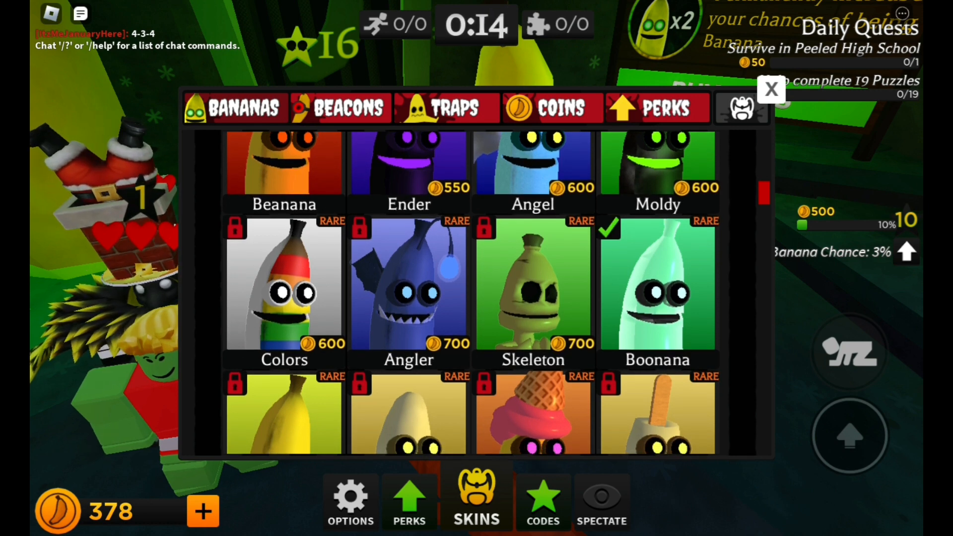
pyautogui.scroll(-3)
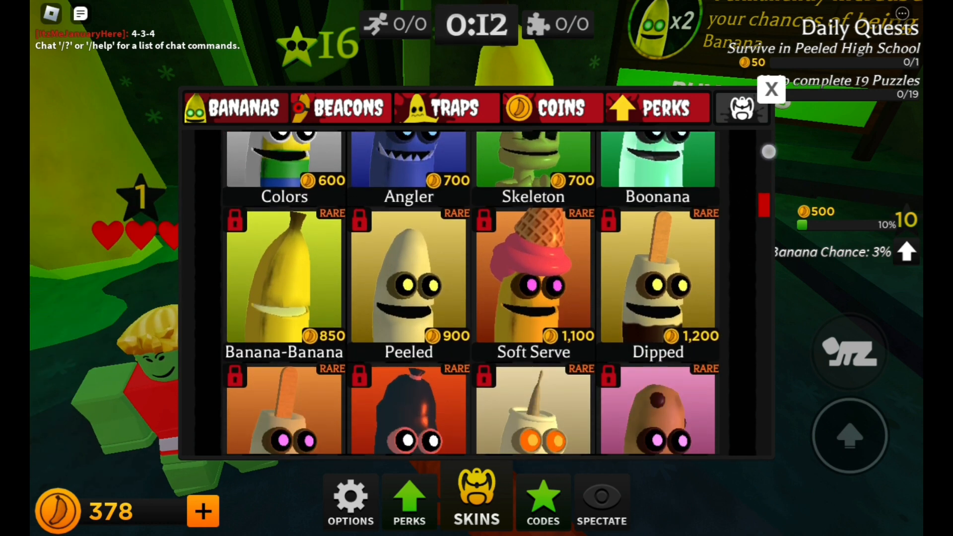